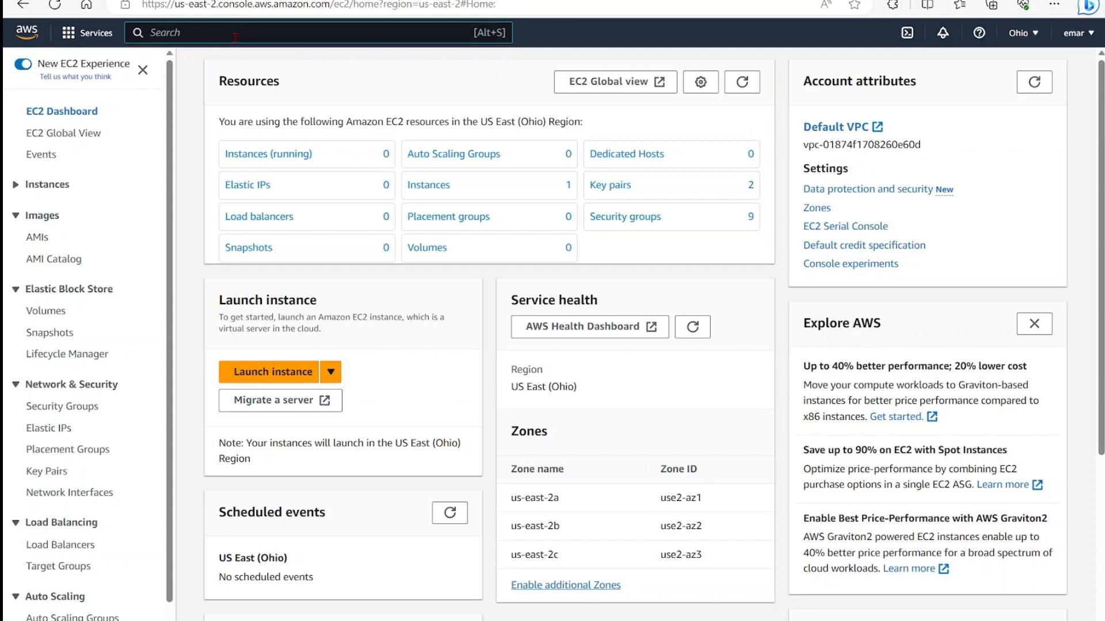
Search for EC2 and start launching a new instance from the dashboard
type("ec2")
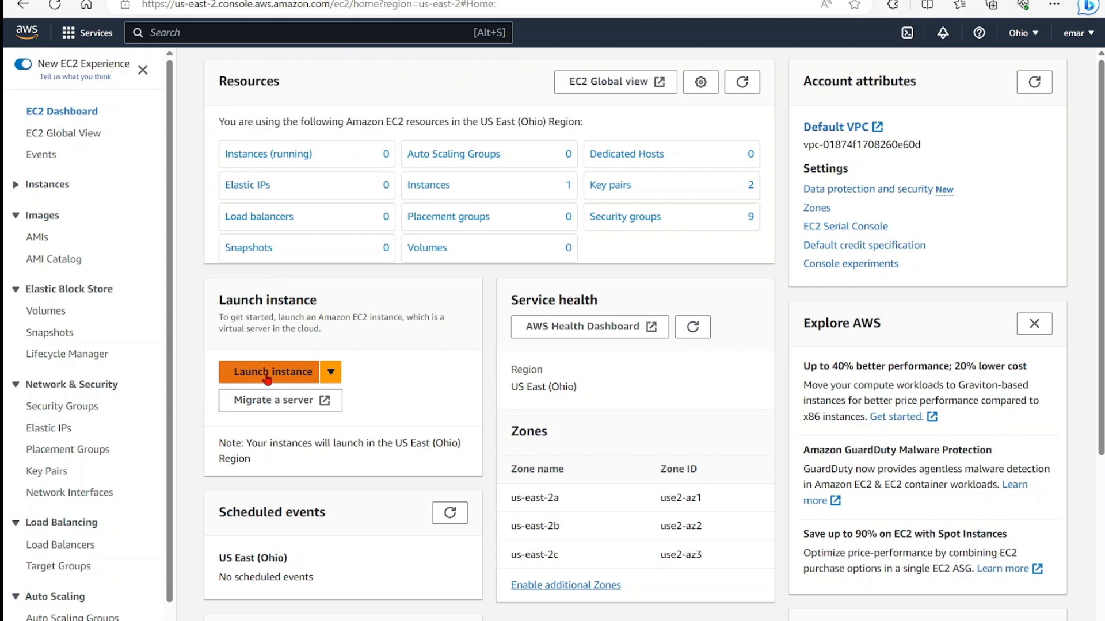
left_click(270, 371)
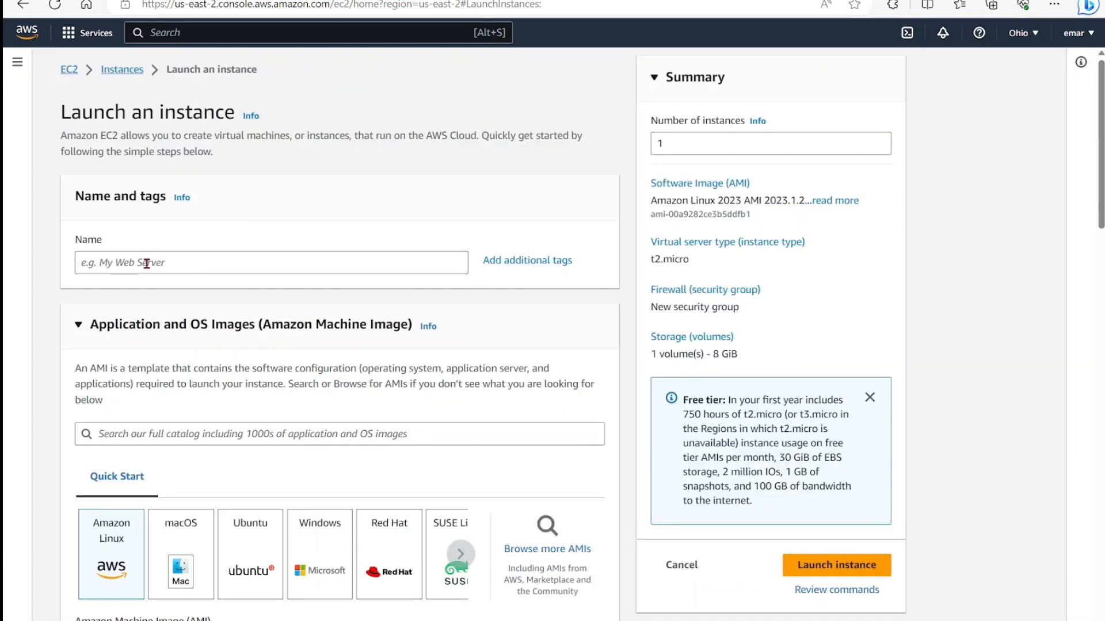
Name the instance 'suseserver' and pick the SUSE Linux image with 64-bit (x86) architecture
type("suse")
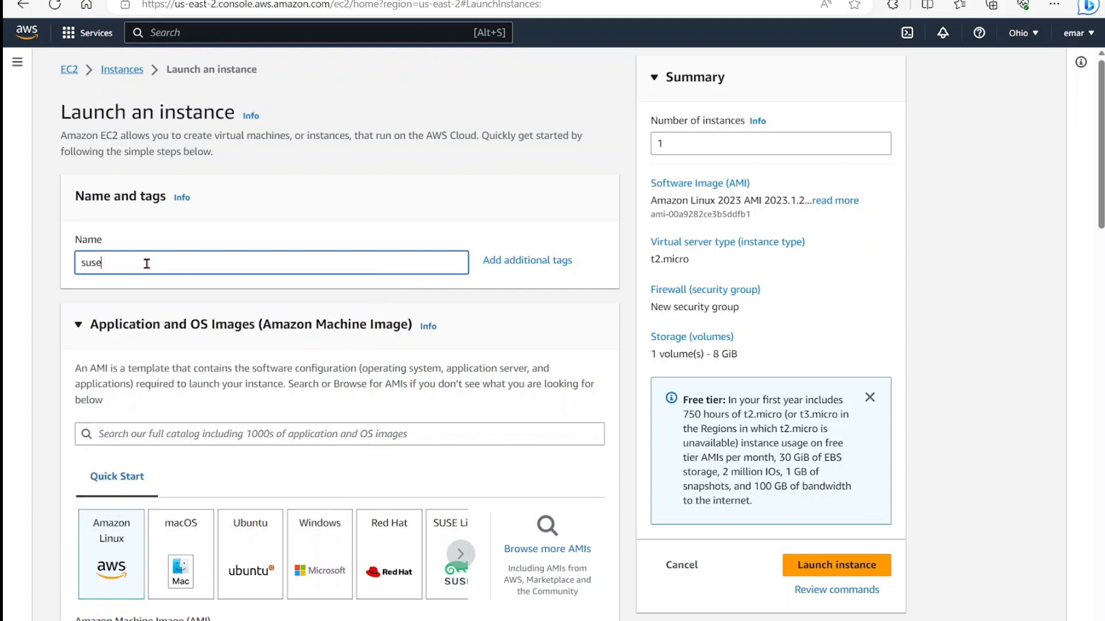
type("server")
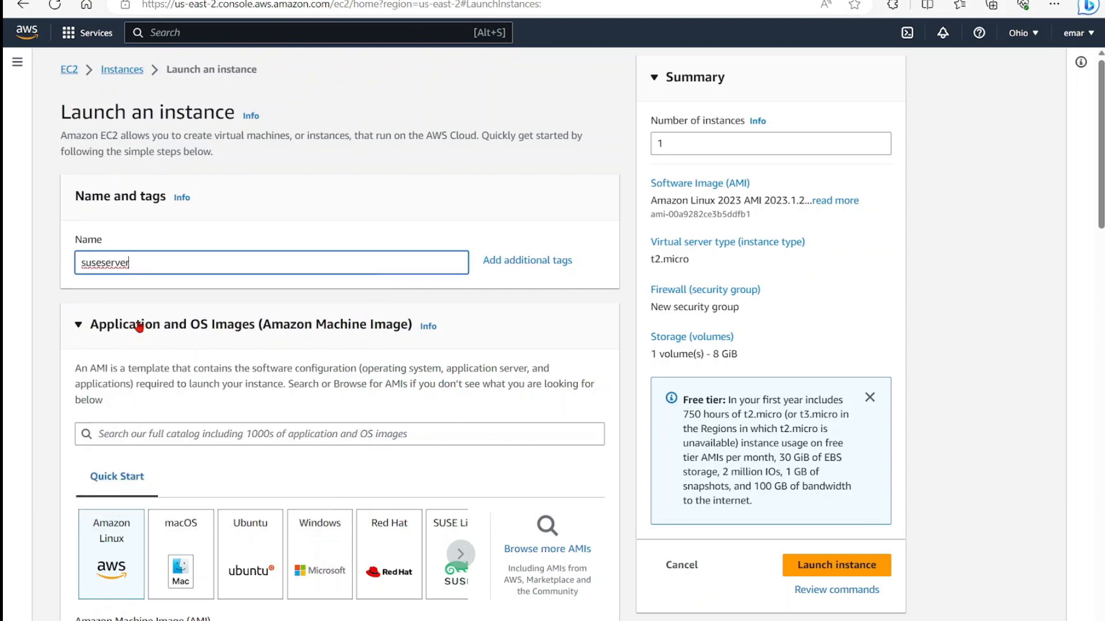
mouse_move(235, 342)
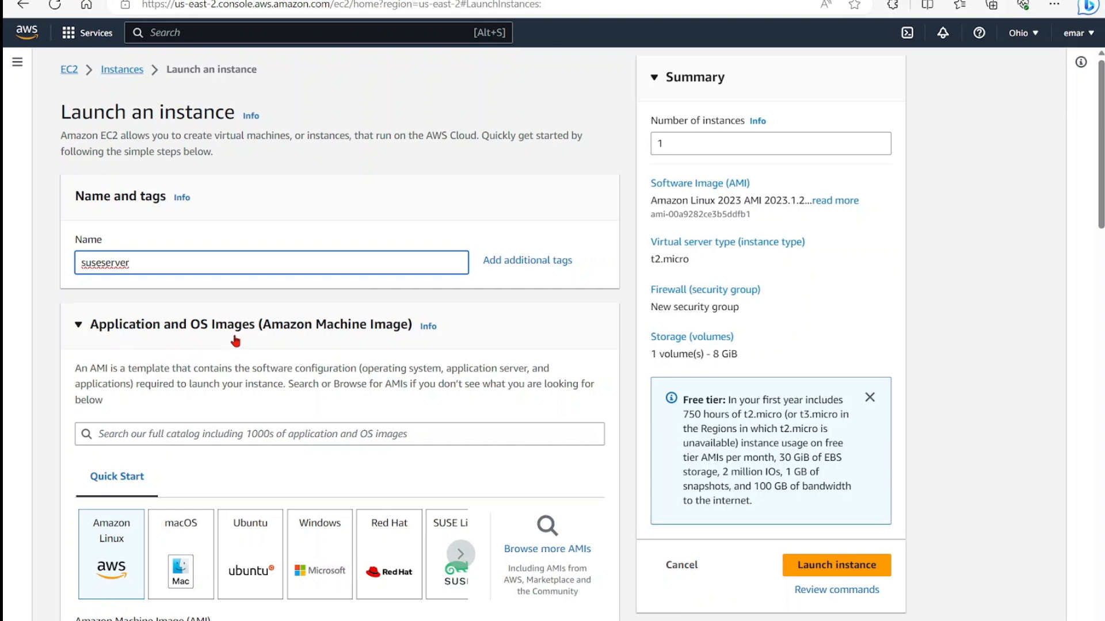
mouse_move(441, 538)
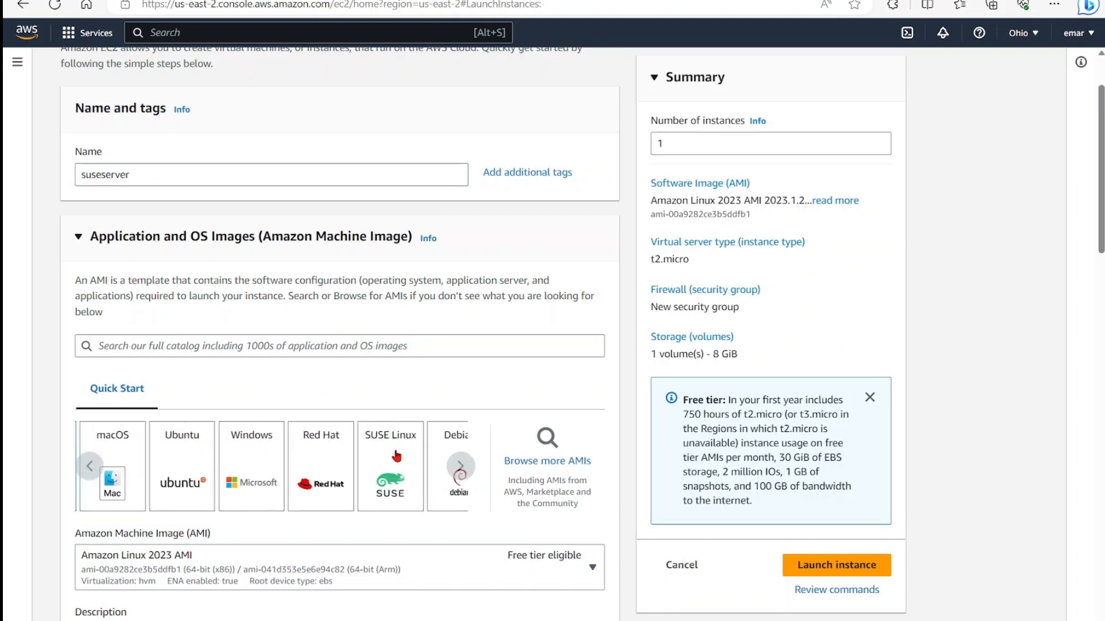
left_click(390, 466)
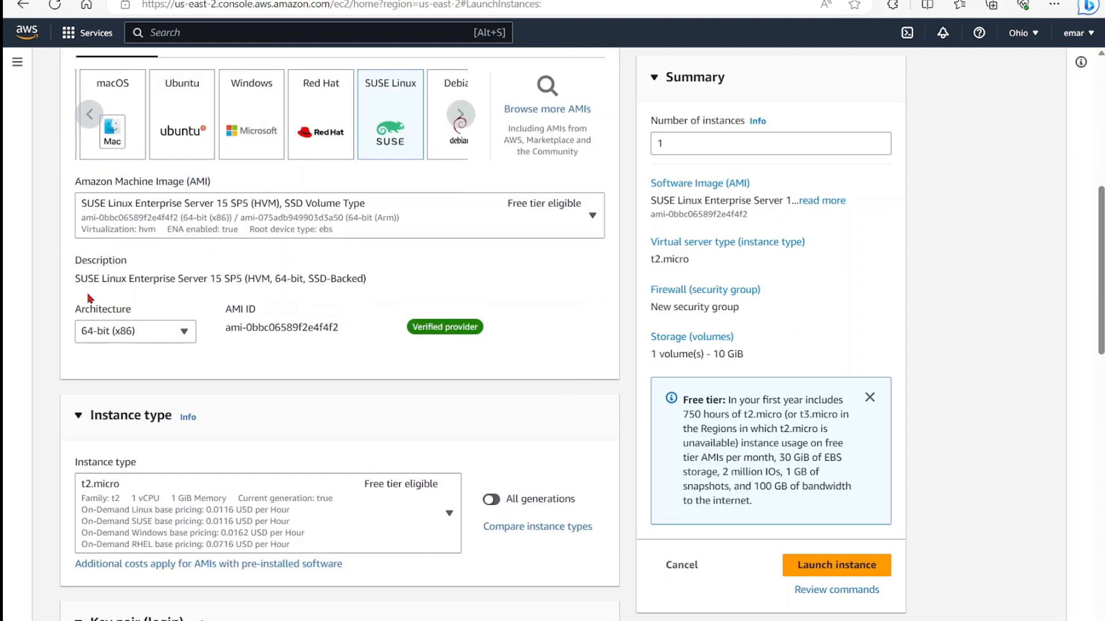
left_click(136, 331)
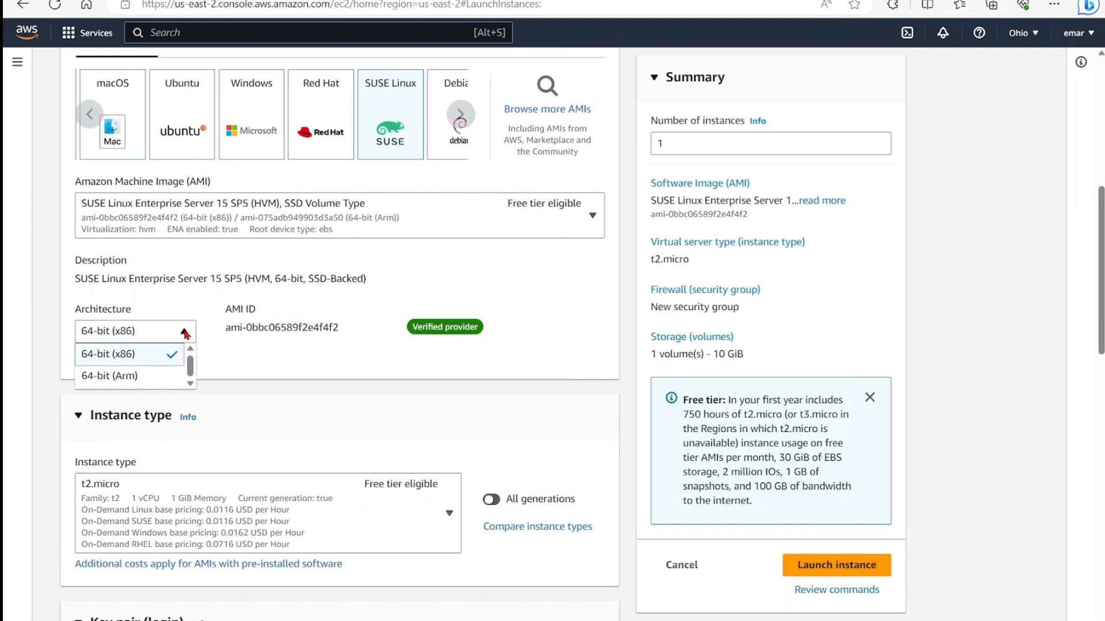
left_click(129, 357)
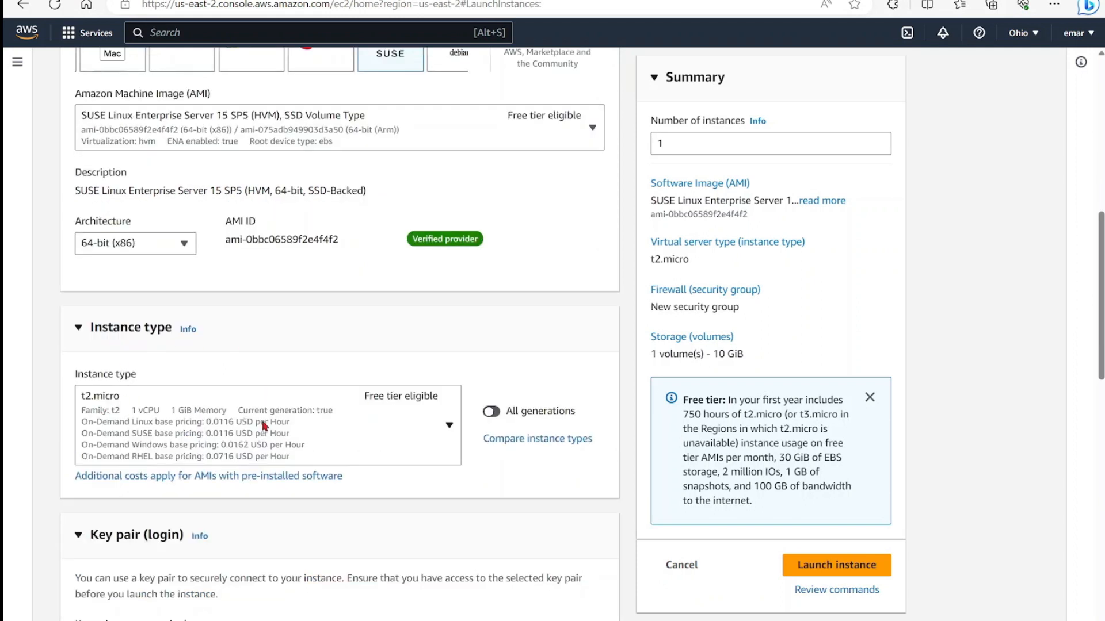
mouse_move(449, 428)
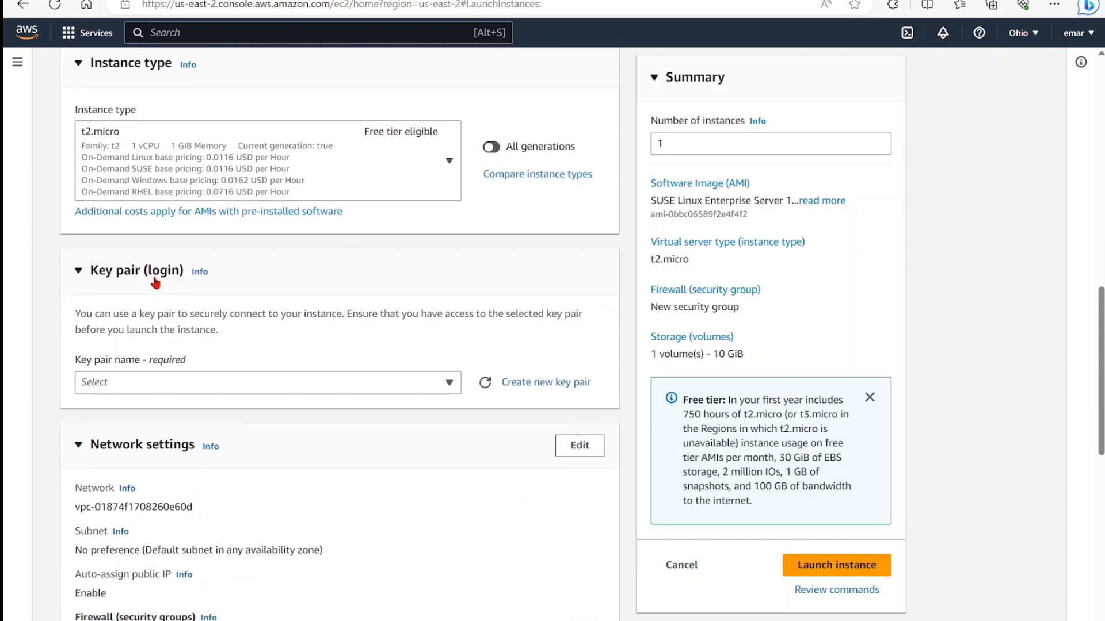
mouse_move(160, 296)
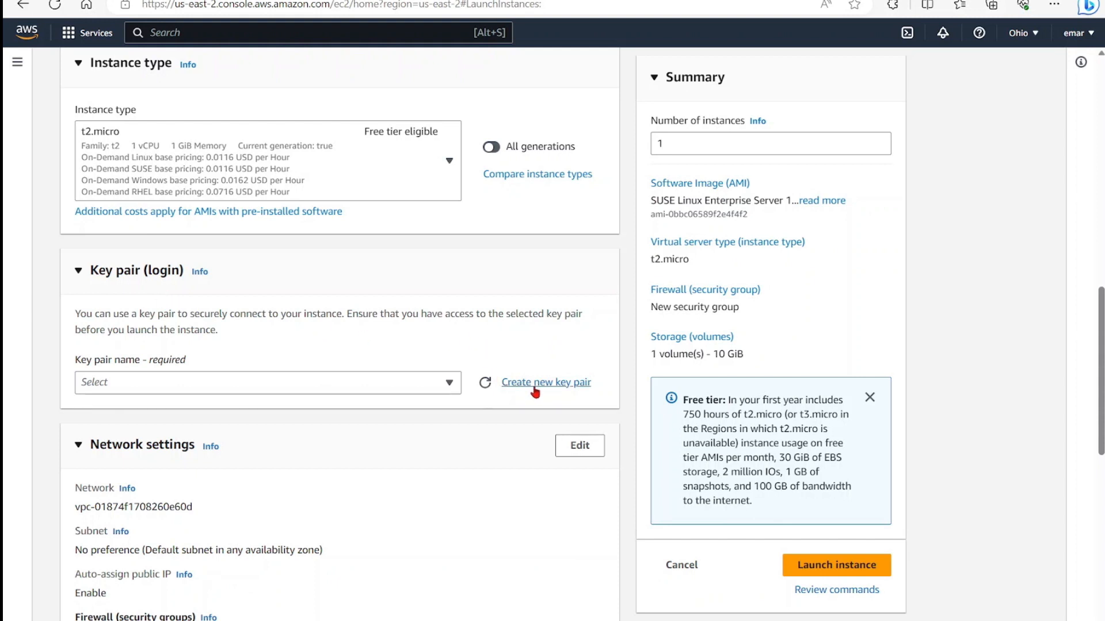
Create an RSA key pair named 'suskey' in .ppk format
type("sus")
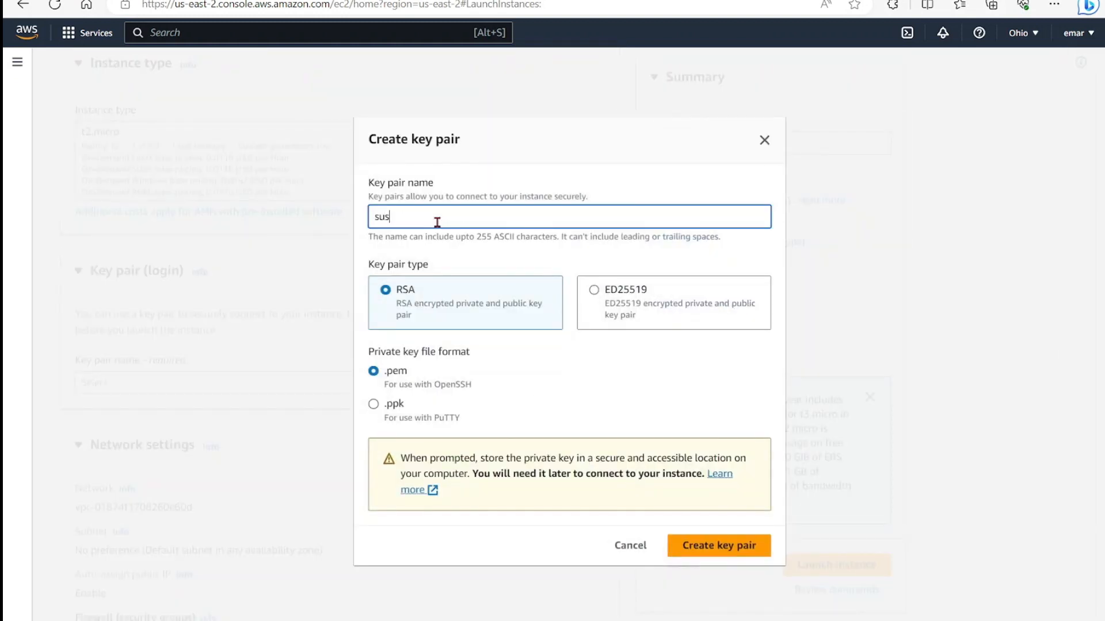
type("key")
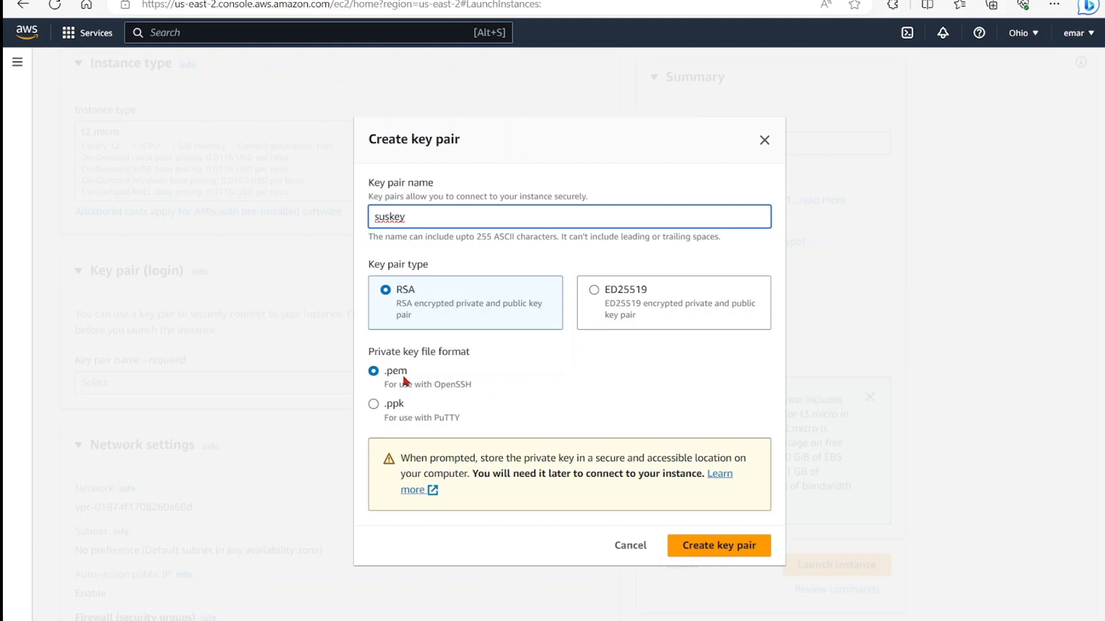
mouse_move(389, 377)
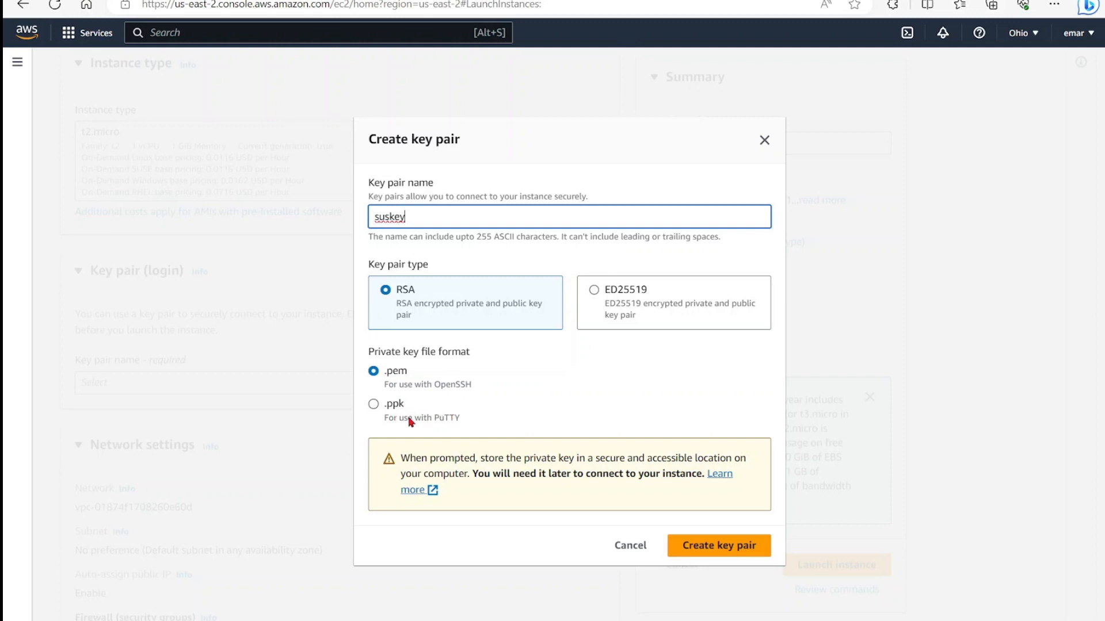
left_click(373, 403)
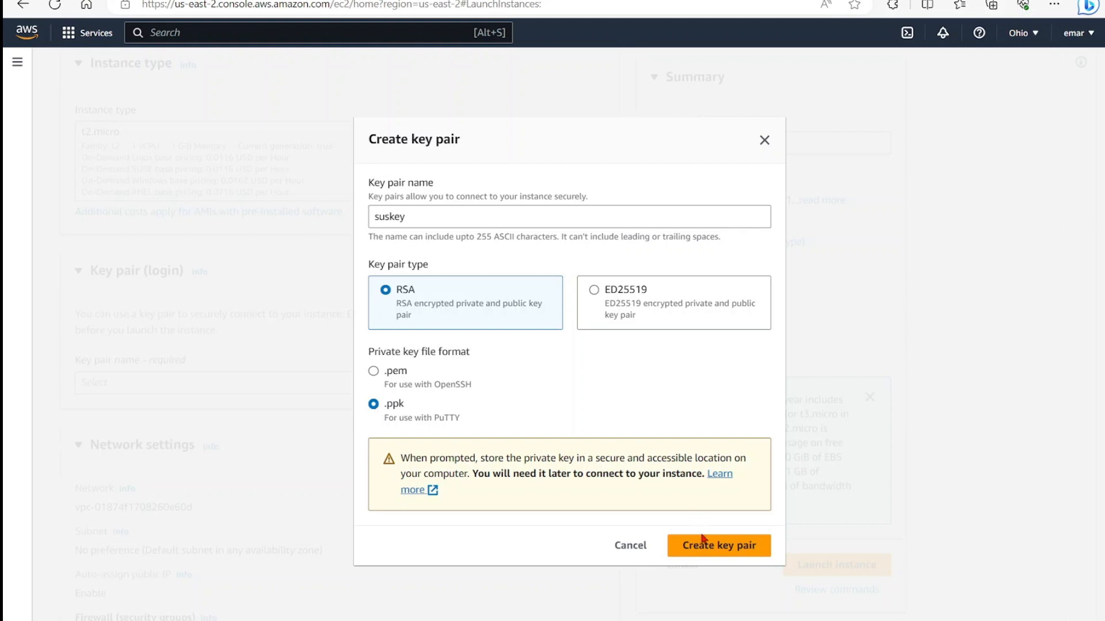
left_click(719, 546)
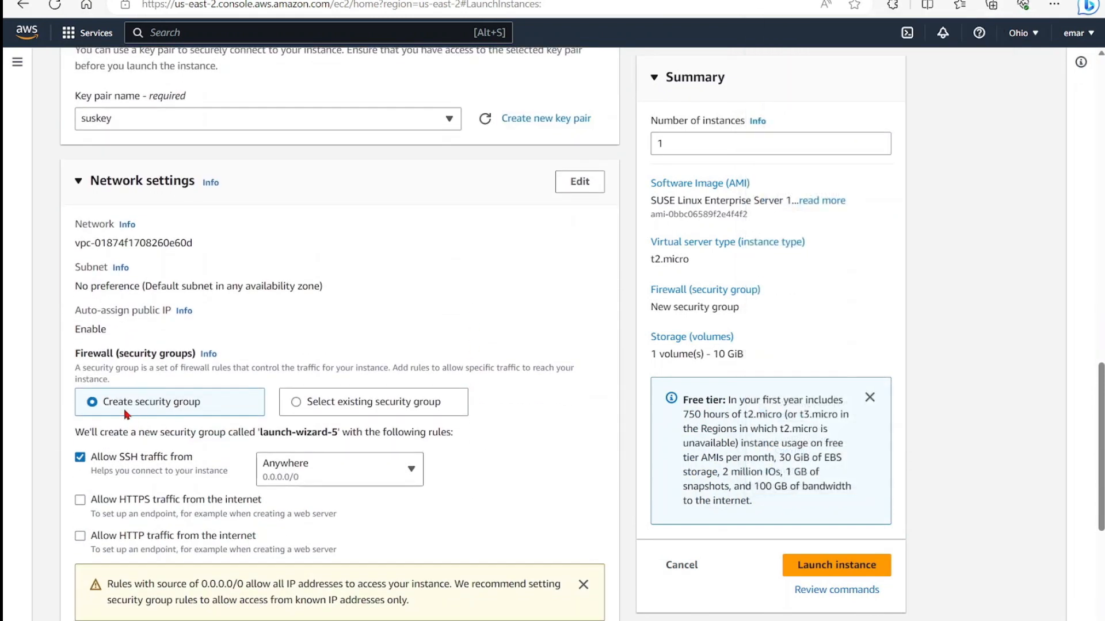
mouse_move(314, 410)
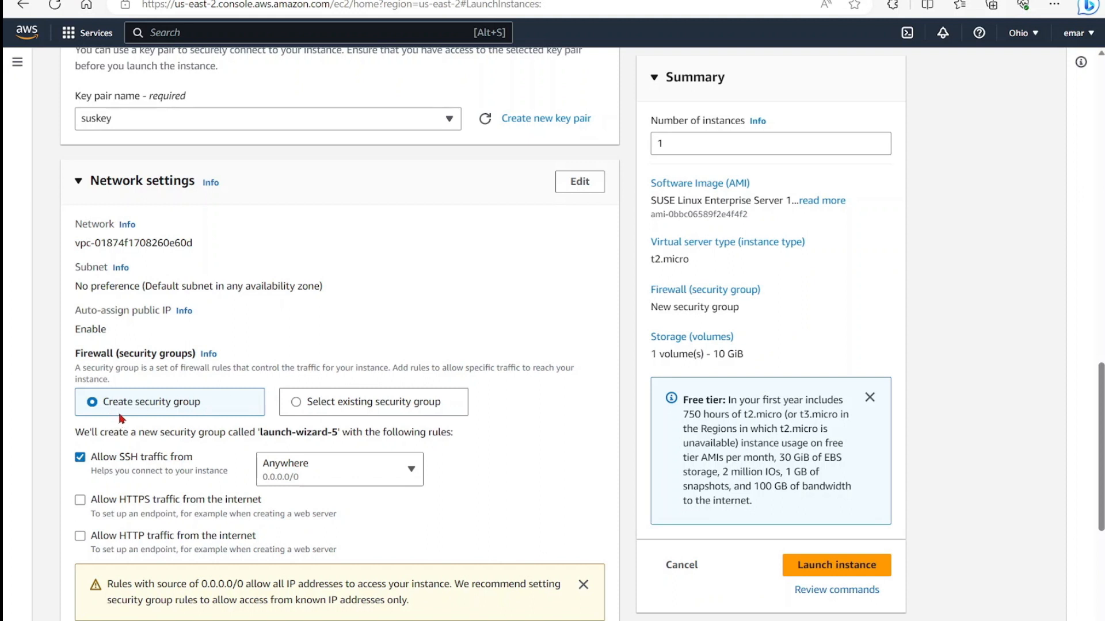
mouse_move(141, 471)
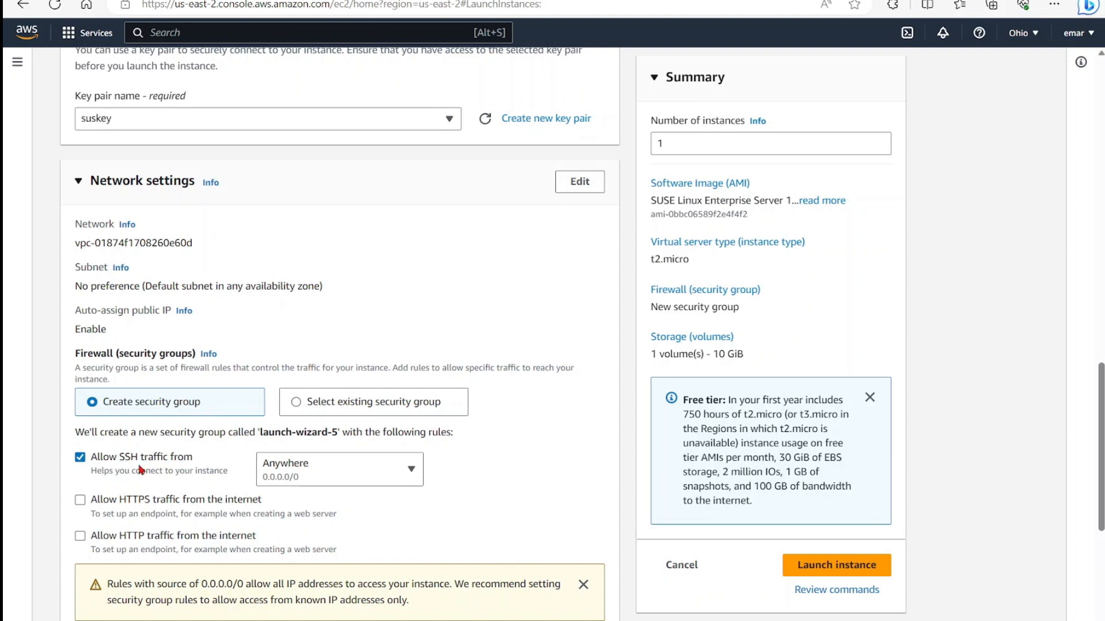
Restrict the security group's SSH traffic source to My IP
left_click(338, 469)
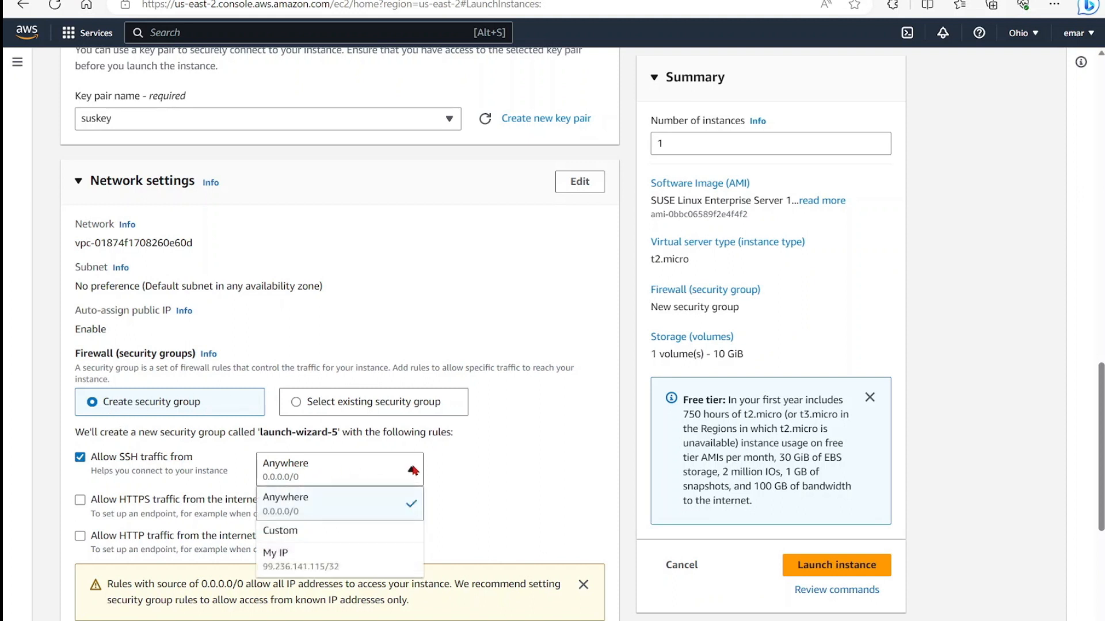
left_click(276, 556)
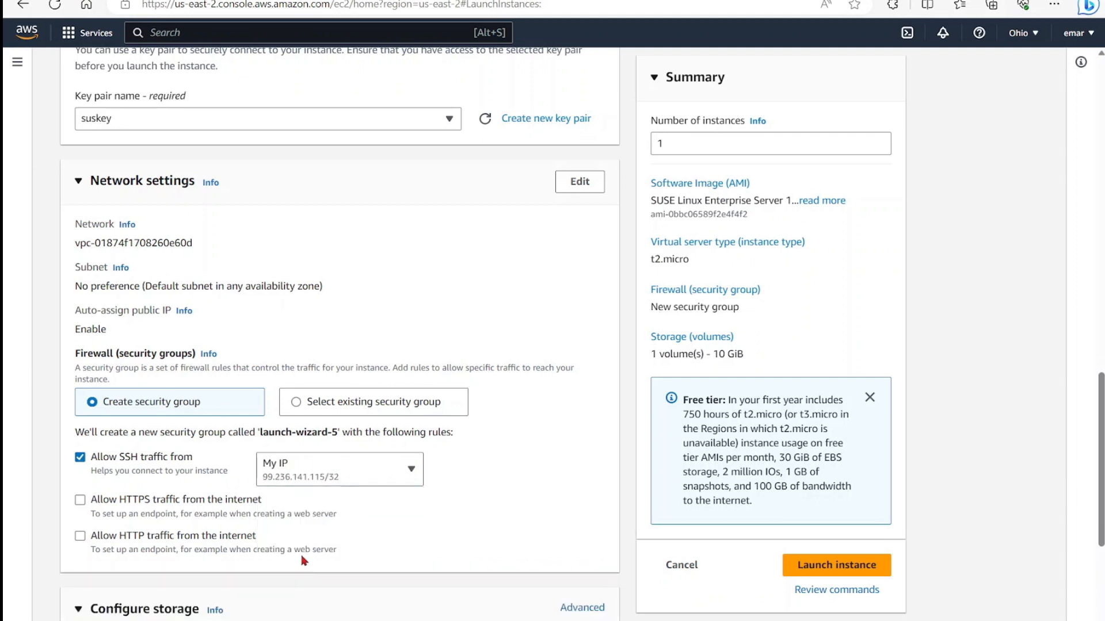
left_click(339, 468)
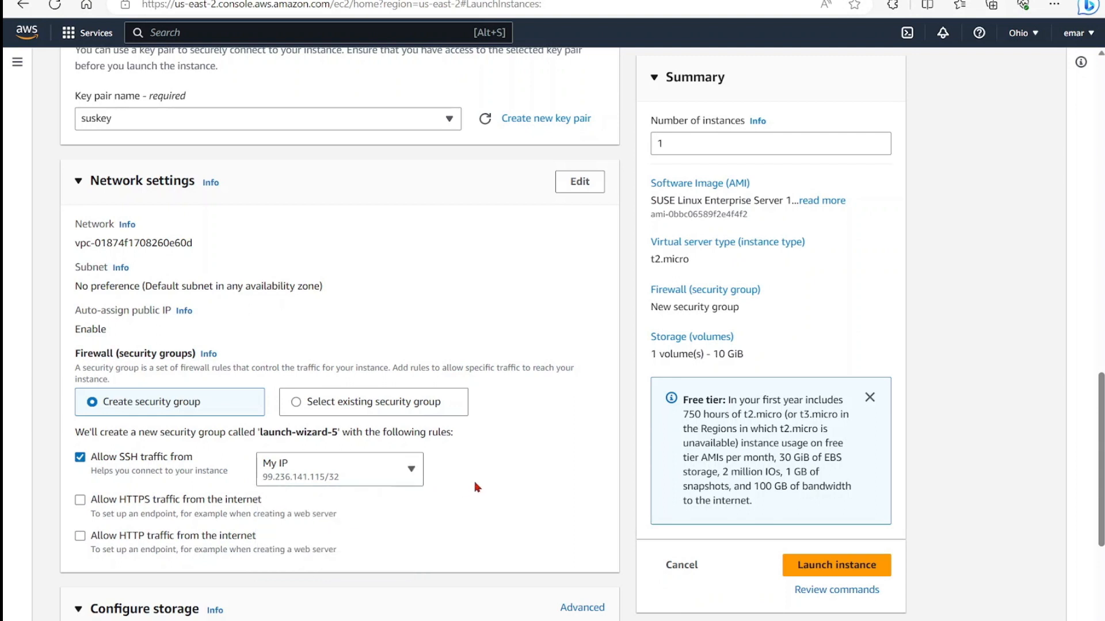
mouse_move(374, 491)
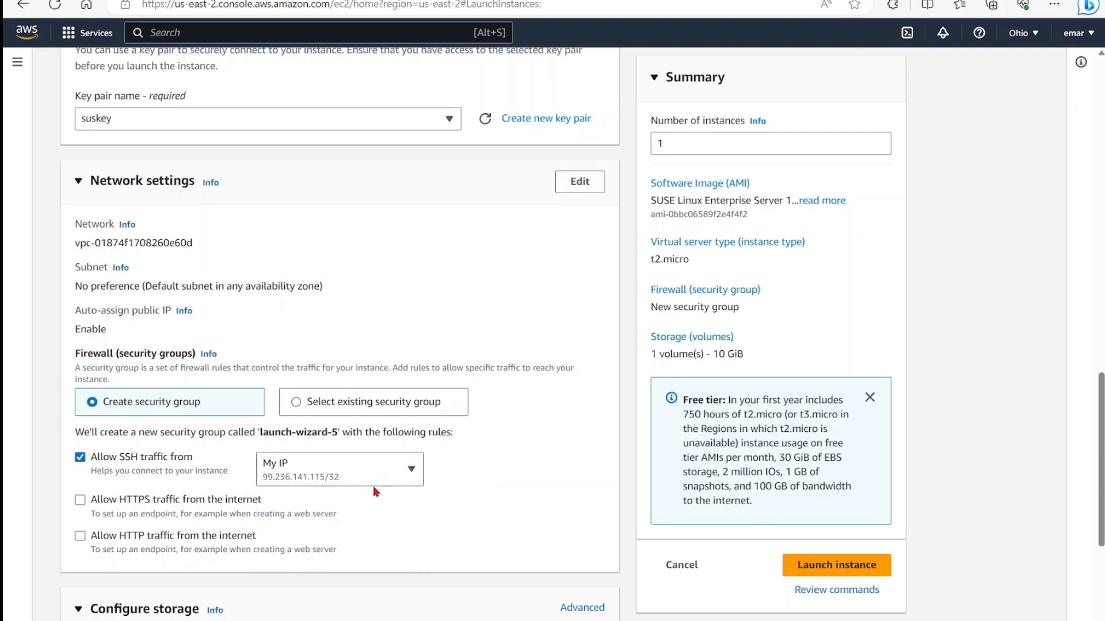
Review the summary (SUSE, t2.micro, 10 GiB) and launch the instance
scroll("down", 3)
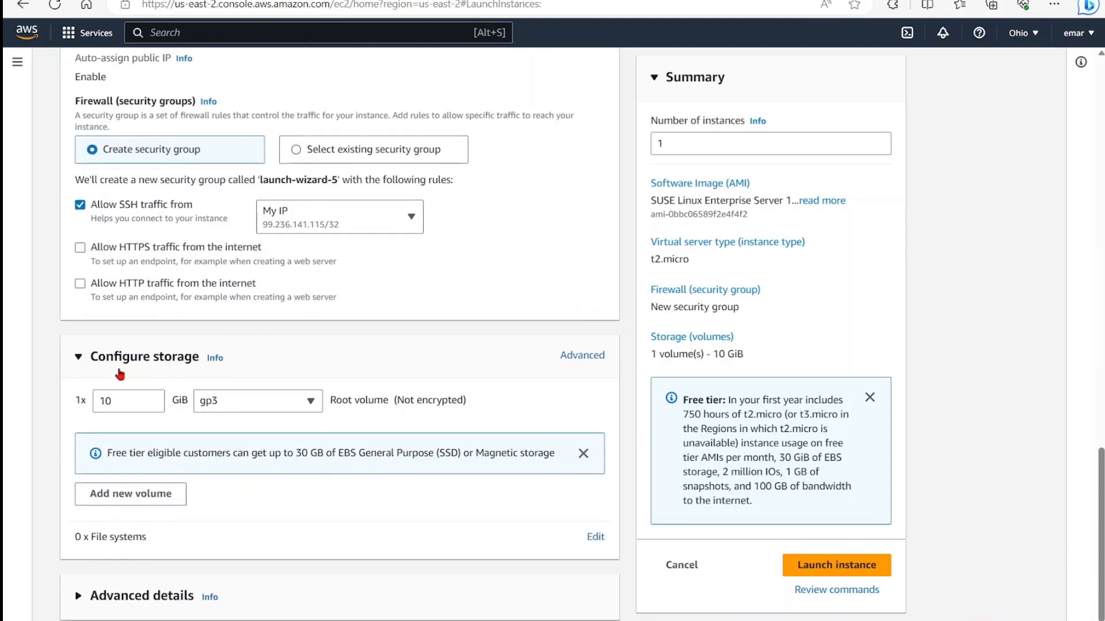
mouse_move(145, 515)
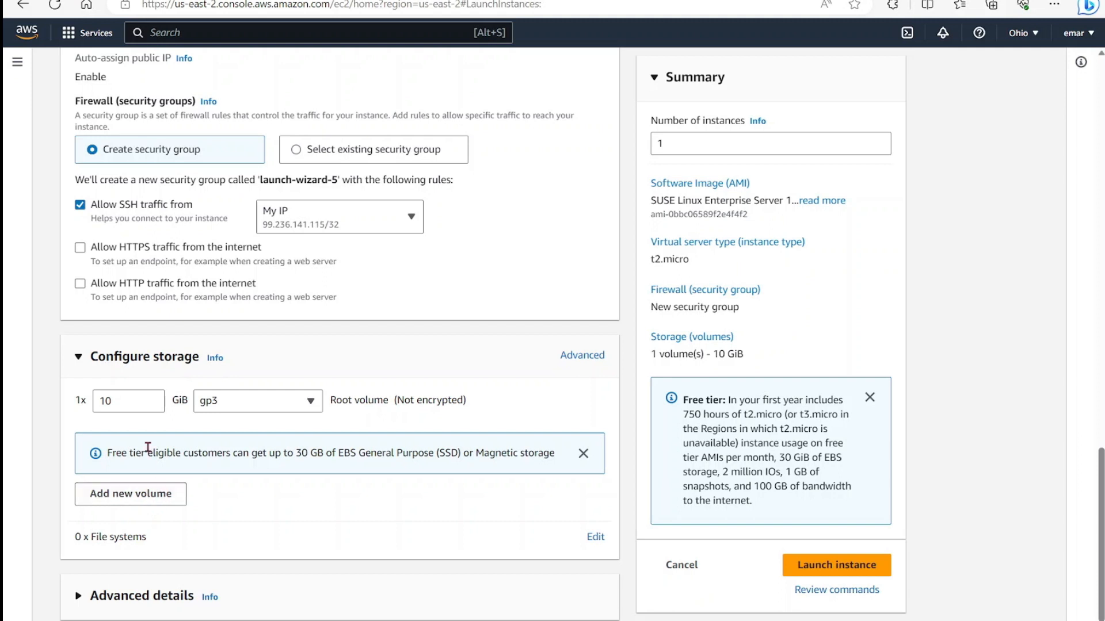
mouse_move(175, 450)
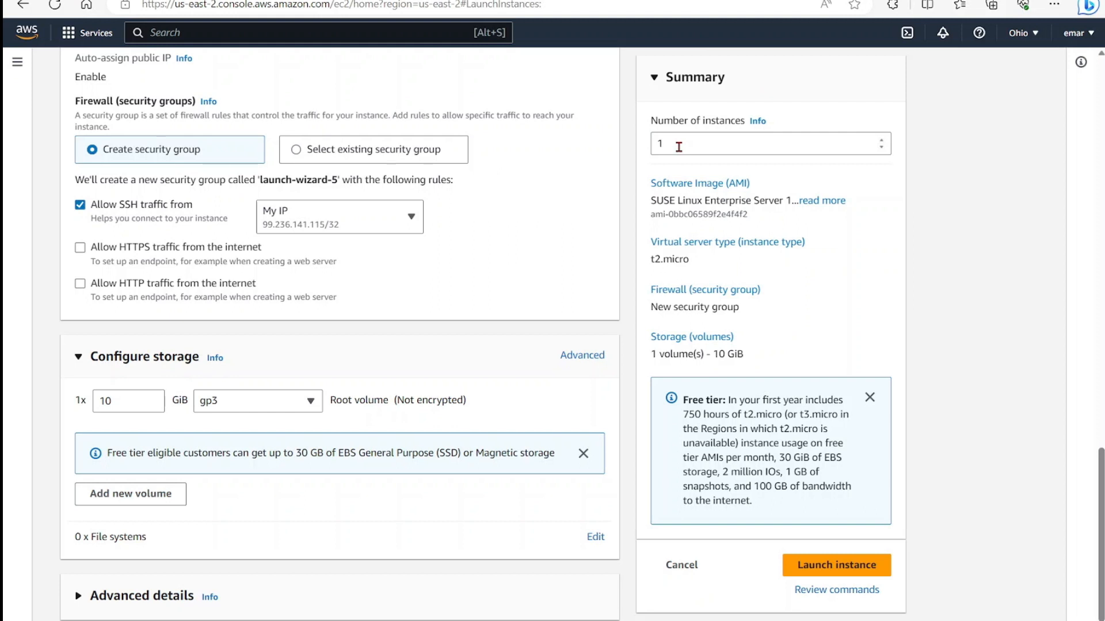
mouse_move(813, 228)
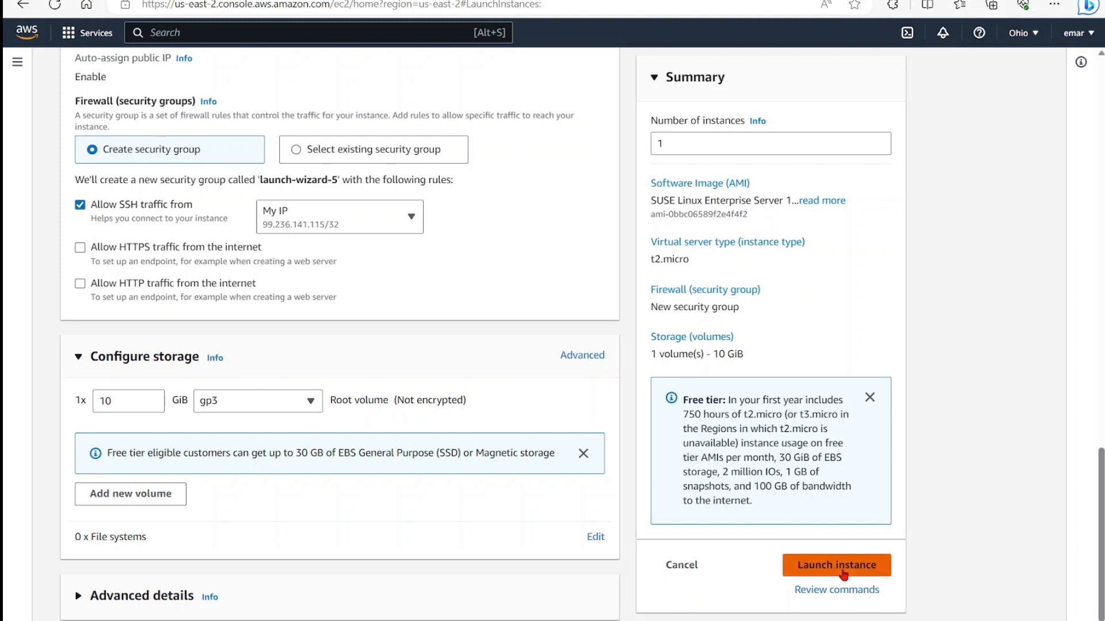
left_click(836, 565)
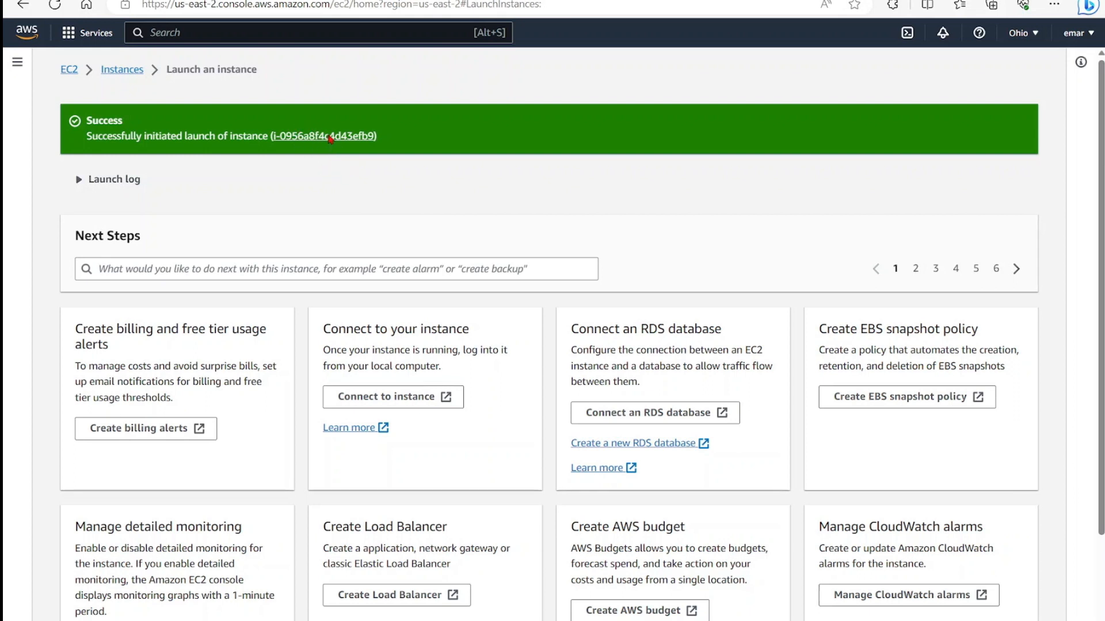
Open the suseserver instance's details page via its instance ID
left_click(325, 135)
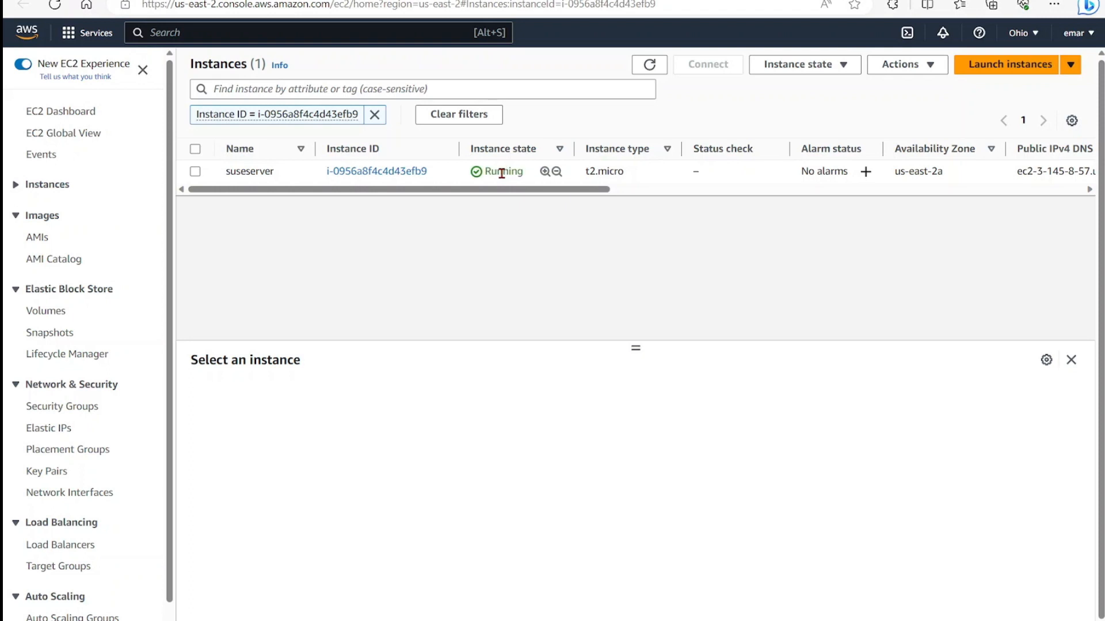
mouse_move(508, 176)
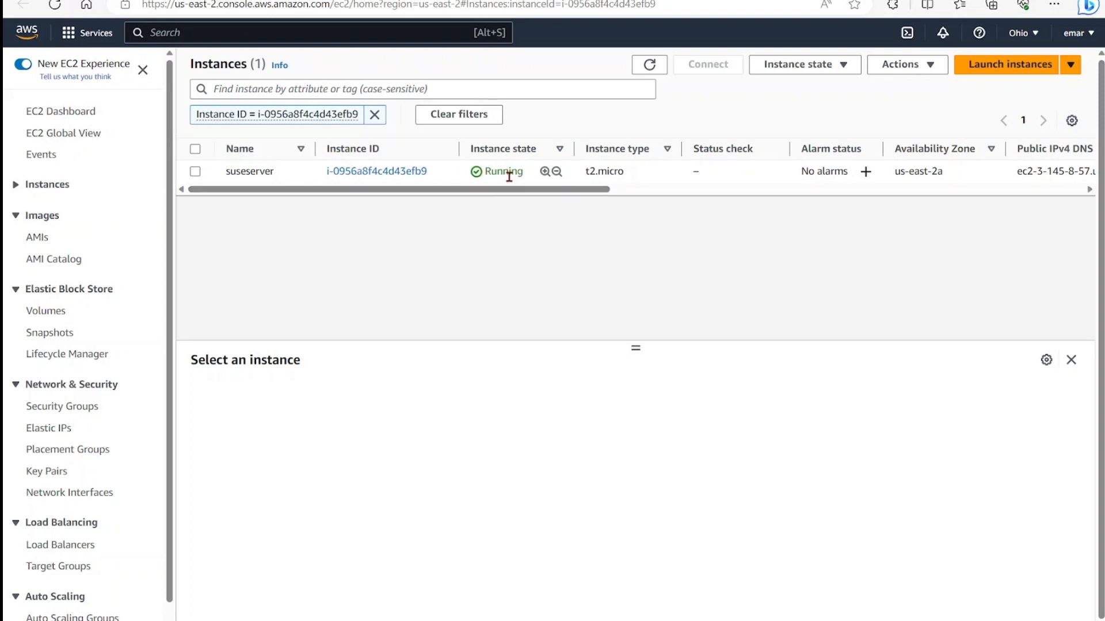
left_click(376, 171)
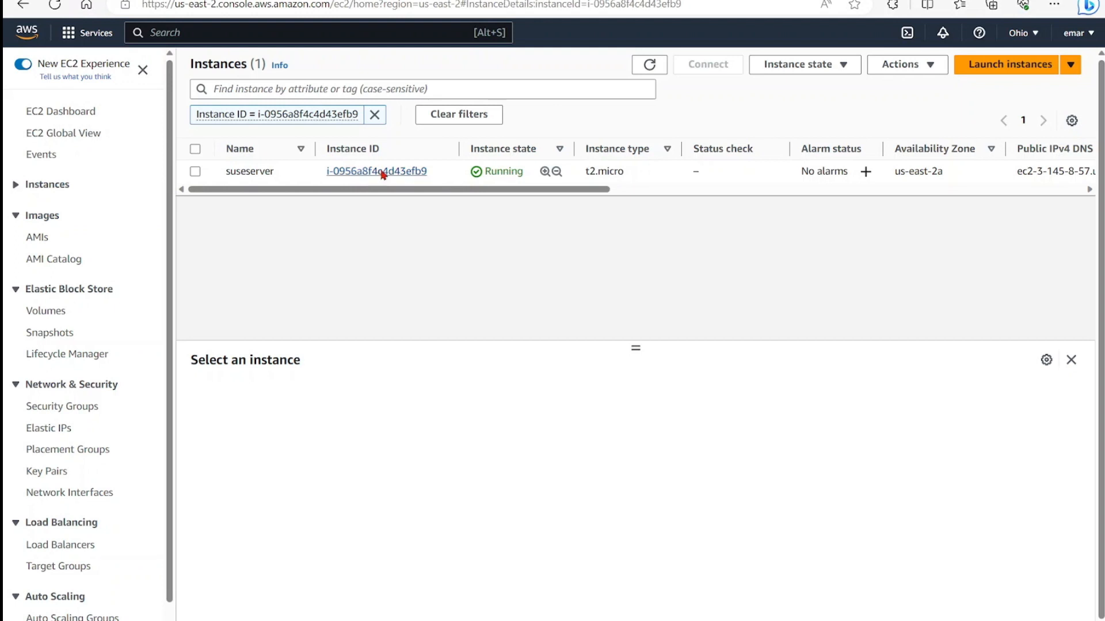
left_click(376, 171)
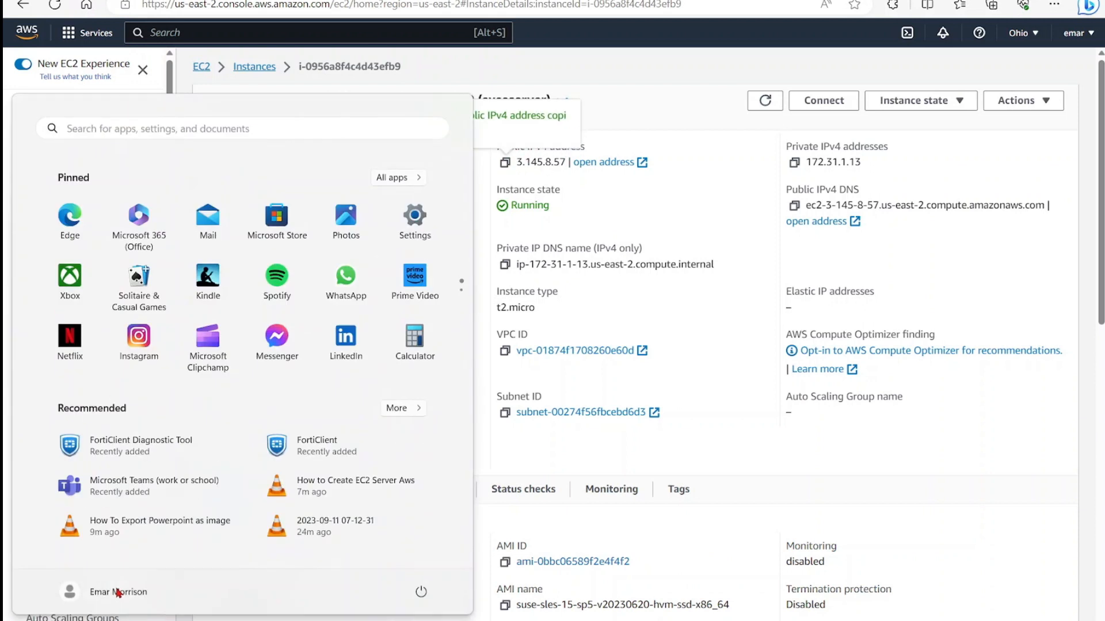
Start PuTTY and enter 3.145.8.57 as the host name
type("puTTY")
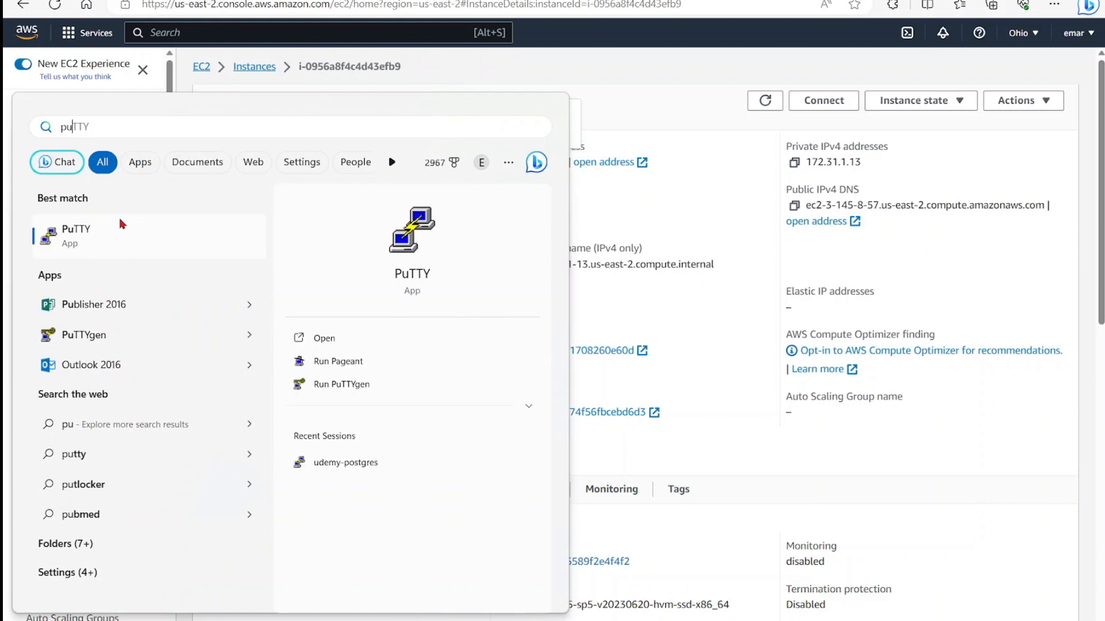
left_click(324, 338)
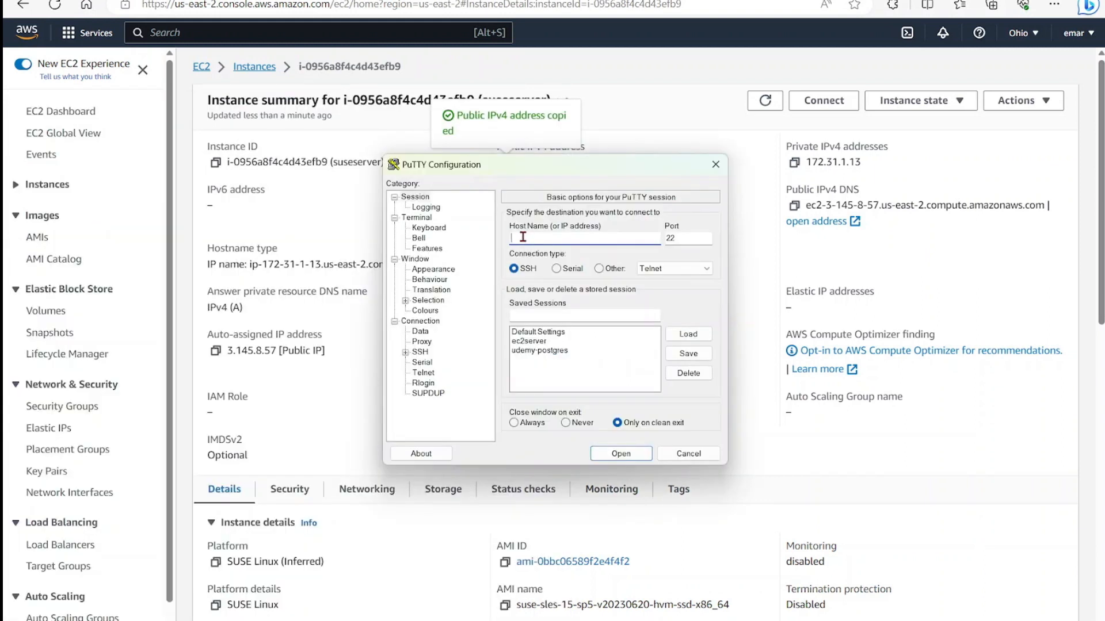
type("3.145.8.57")
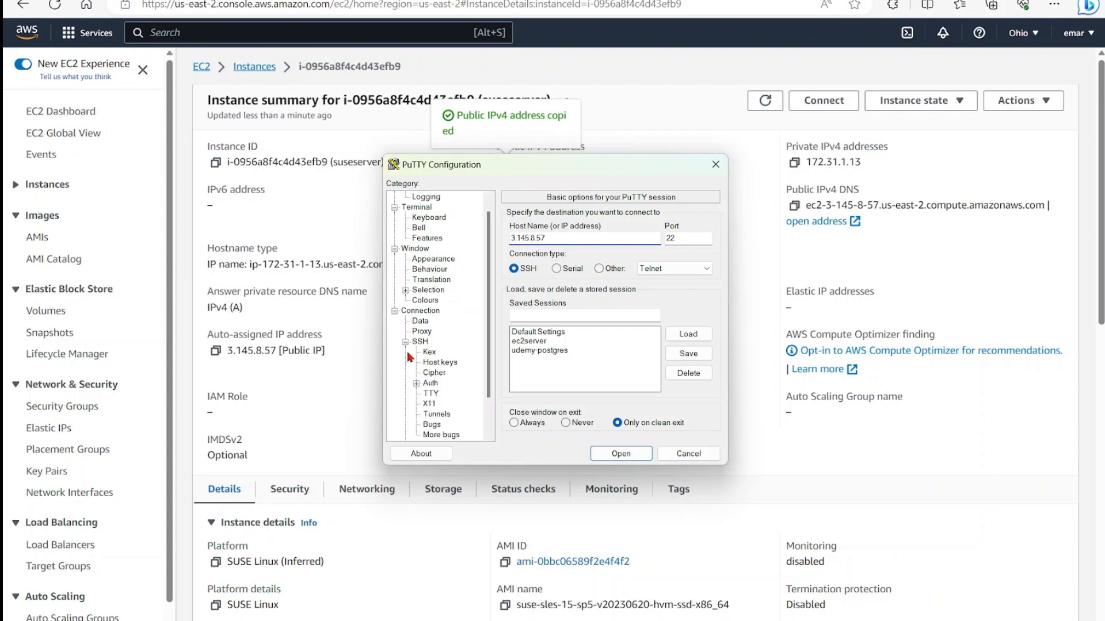
Set suskey.ppk as the SSH authentication private key
left_click(417, 382)
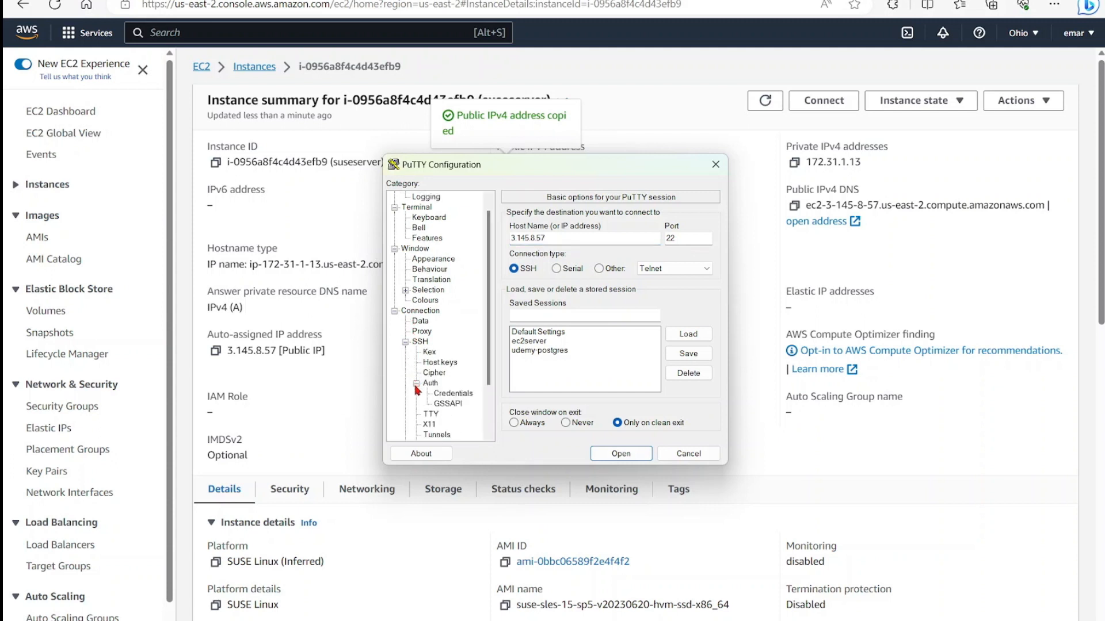
left_click(453, 393)
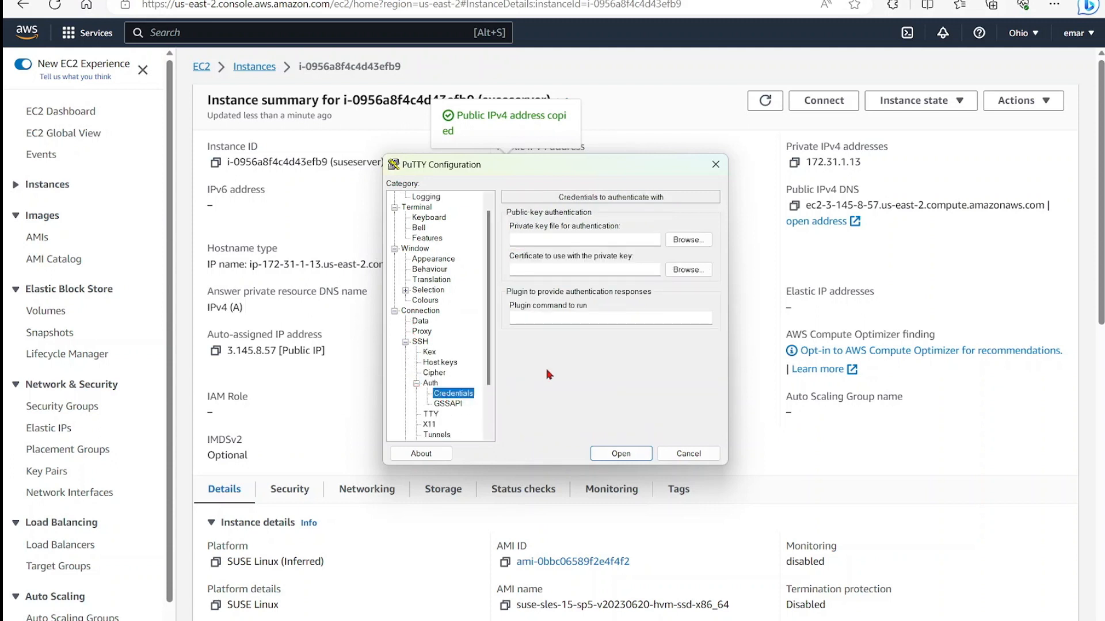
left_click(688, 239)
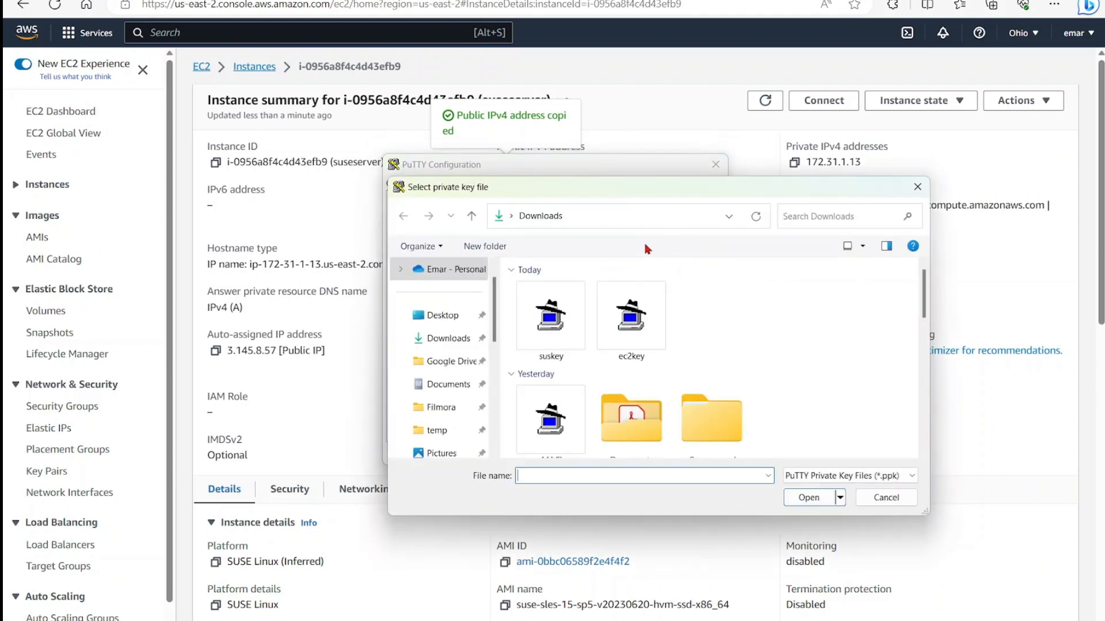
left_click(550, 315)
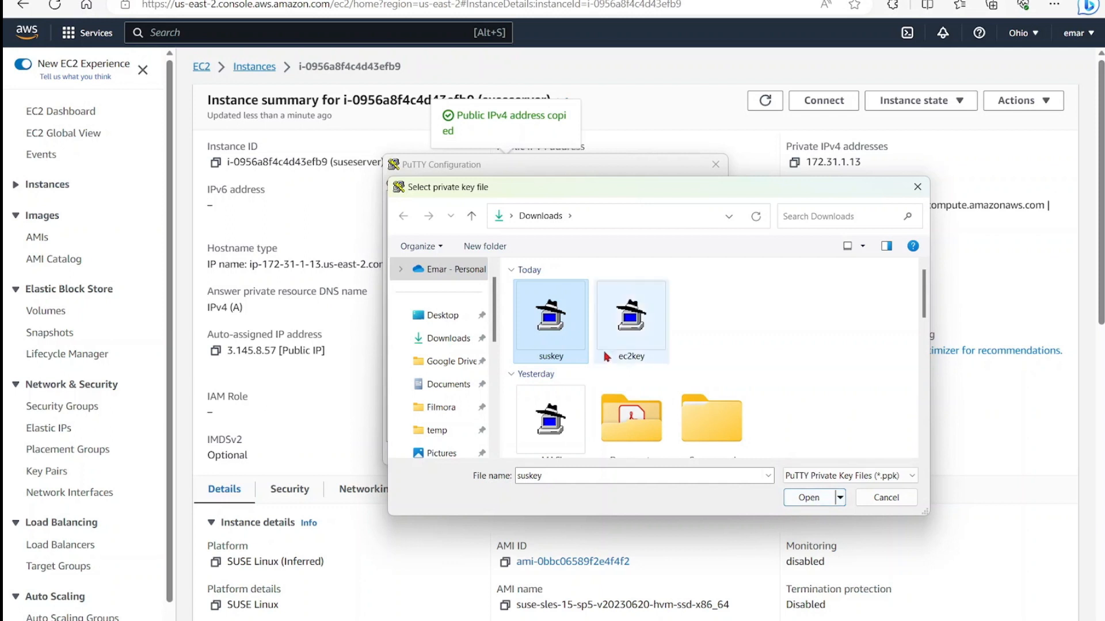
left_click(808, 497)
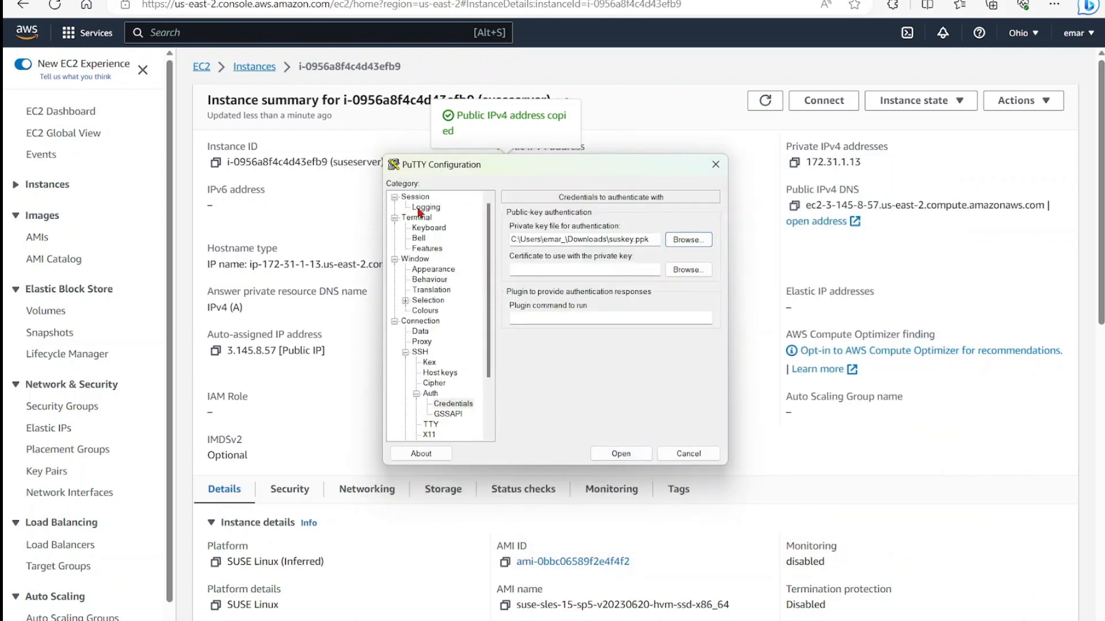
left_click(415, 197)
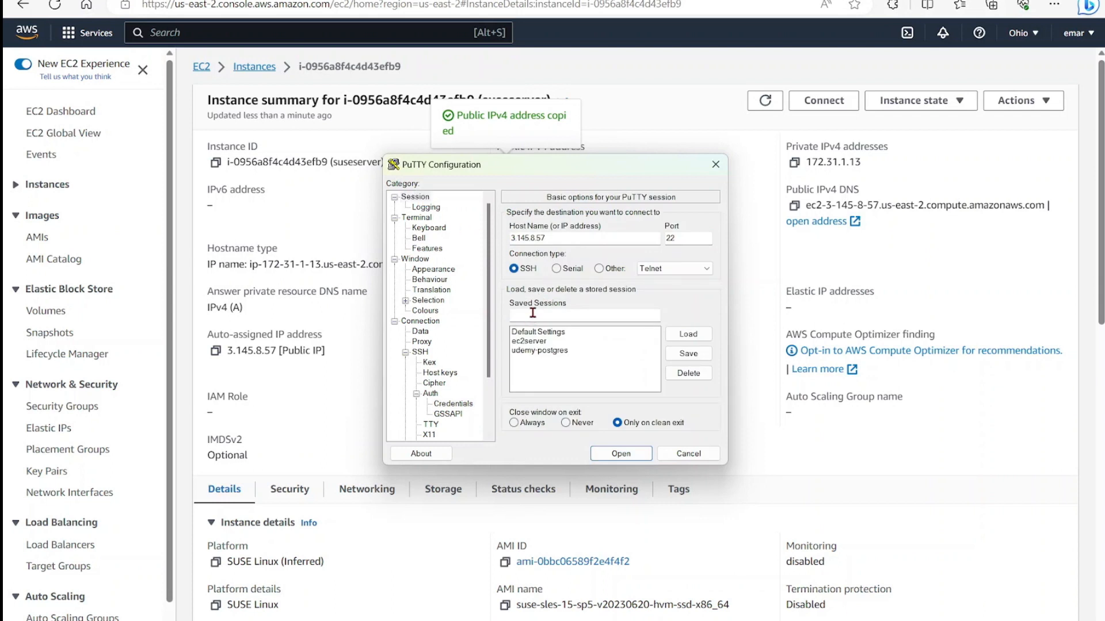
Save the PuTTY session as '3.145.8.57 suse' and load it
type("3.145.8.57")
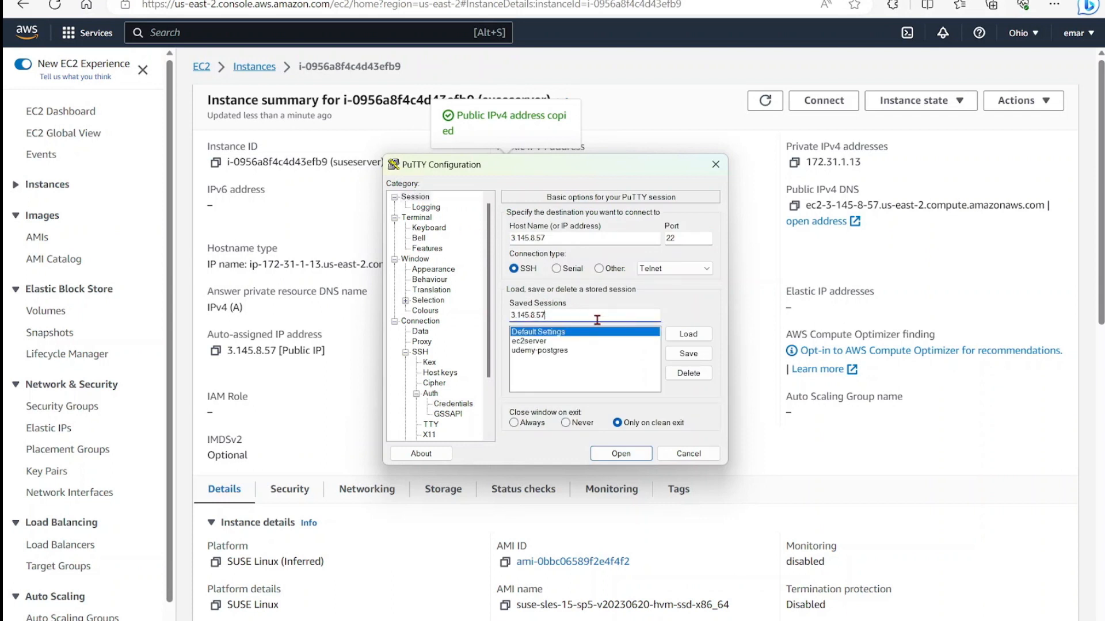
type("su")
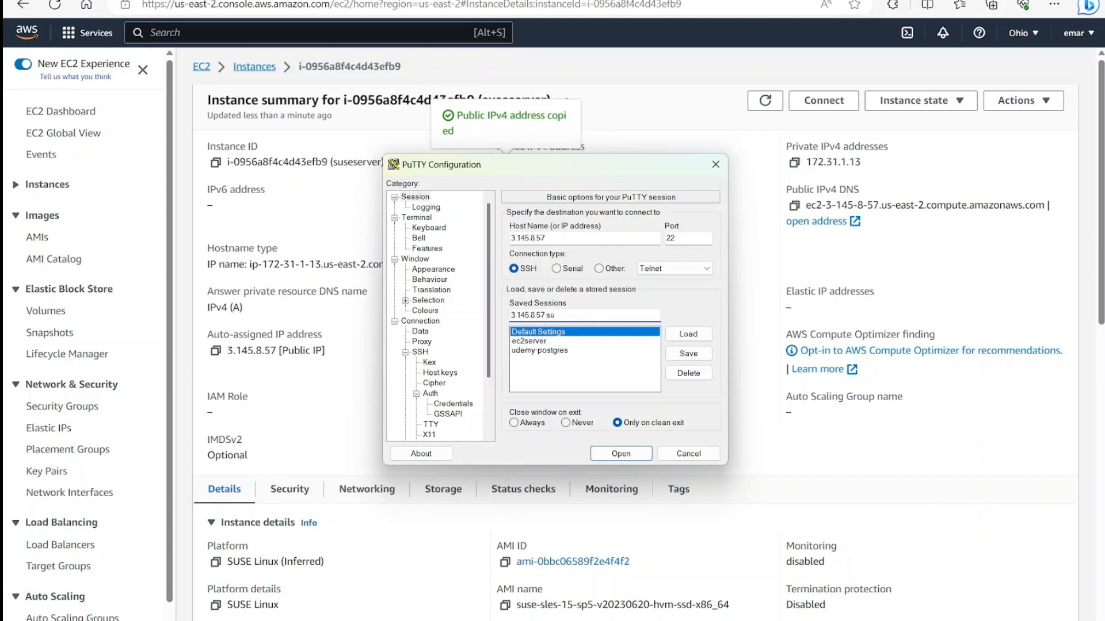
left_click(688, 353)
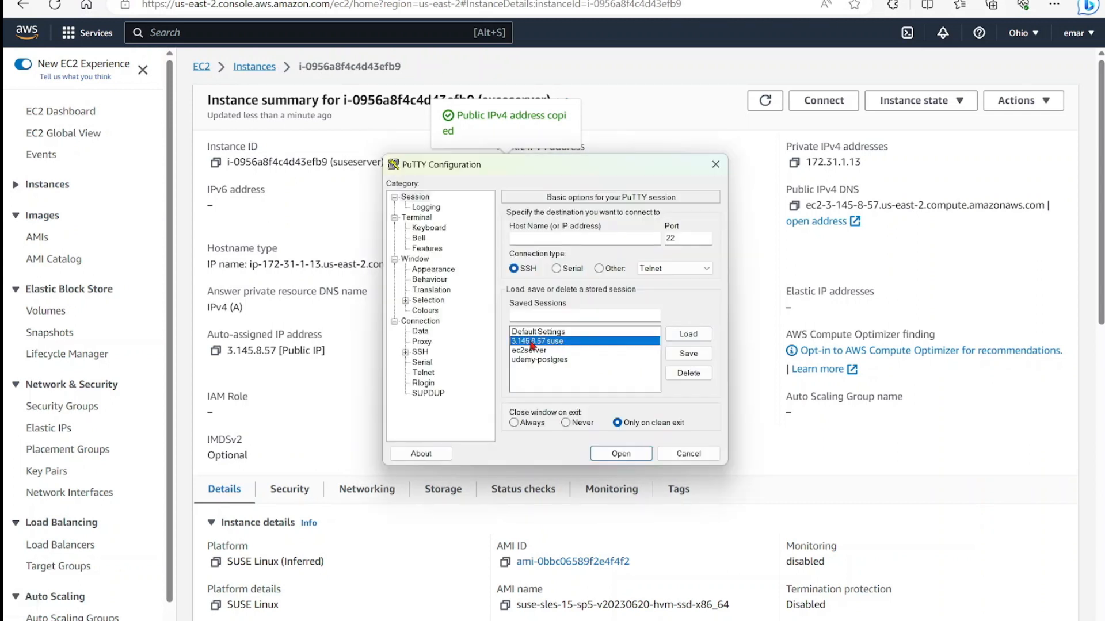
left_click(687, 333)
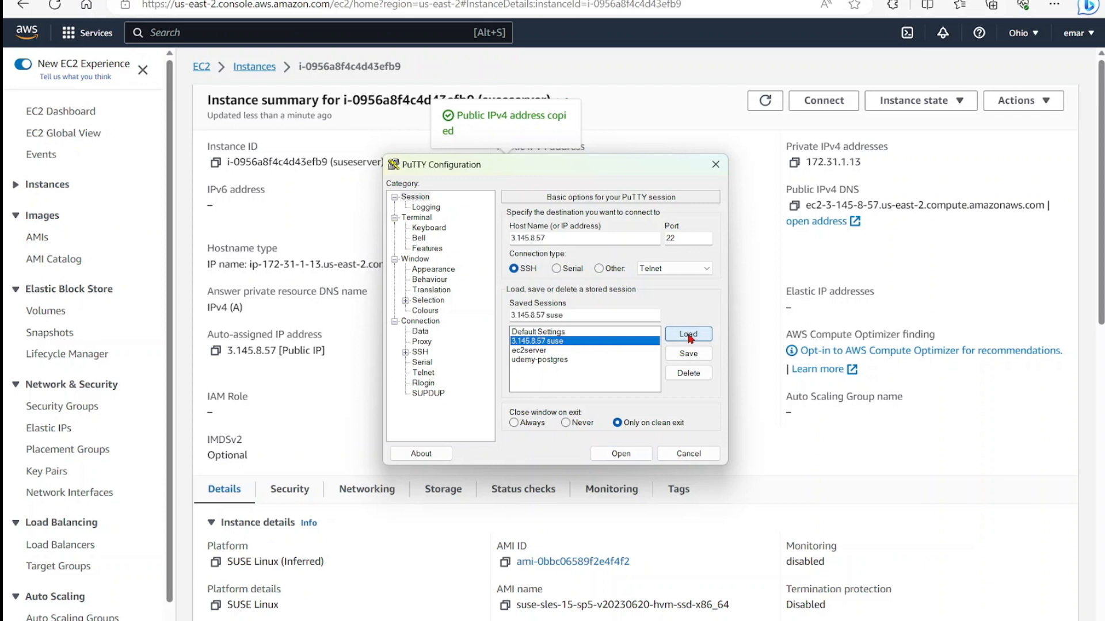
left_click(619, 453)
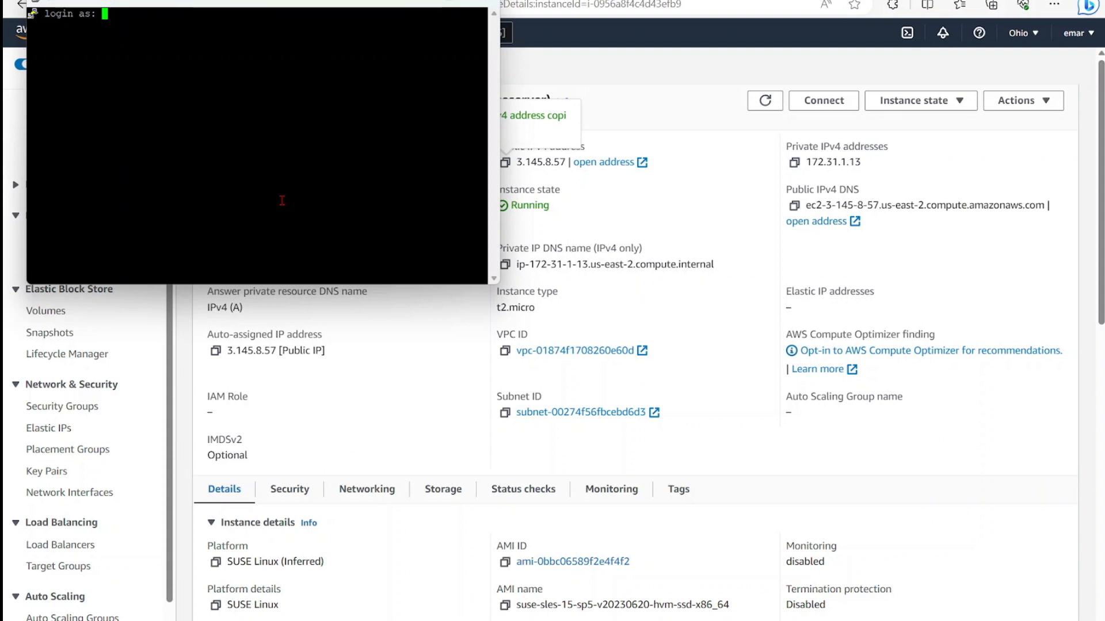
Enter ec2-user at the terminal's 'login as:' prompt
type("ec2")
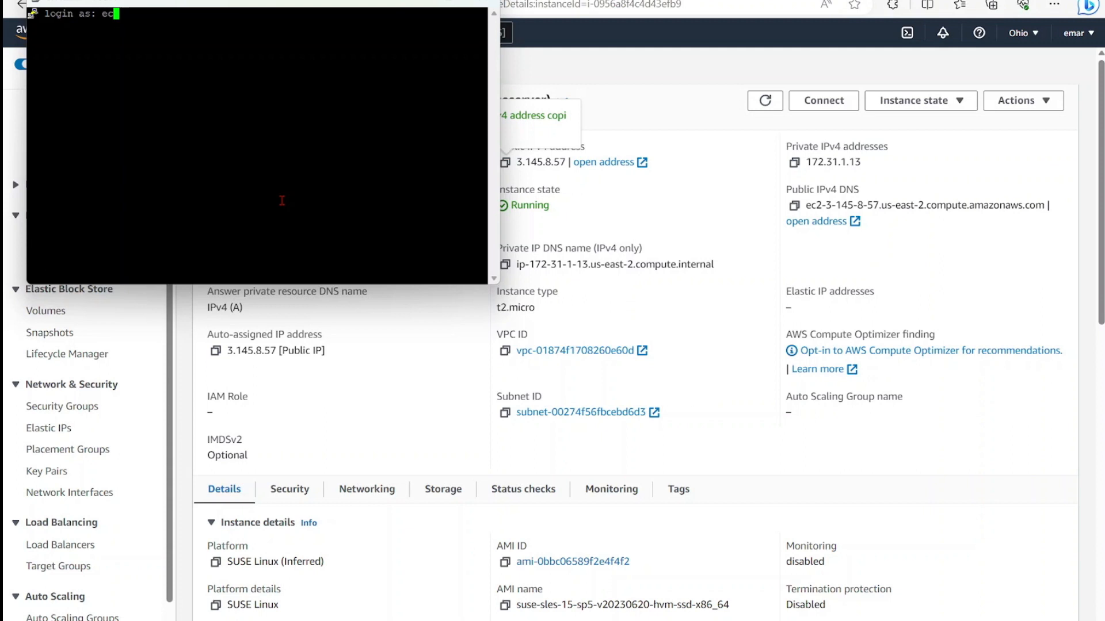
type("2-user")
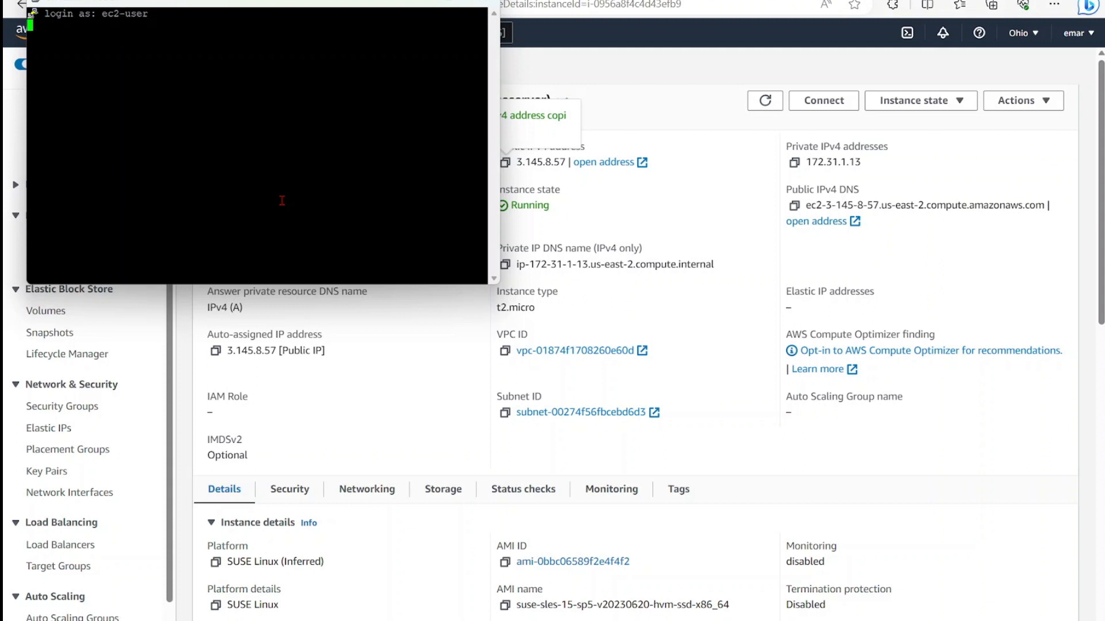